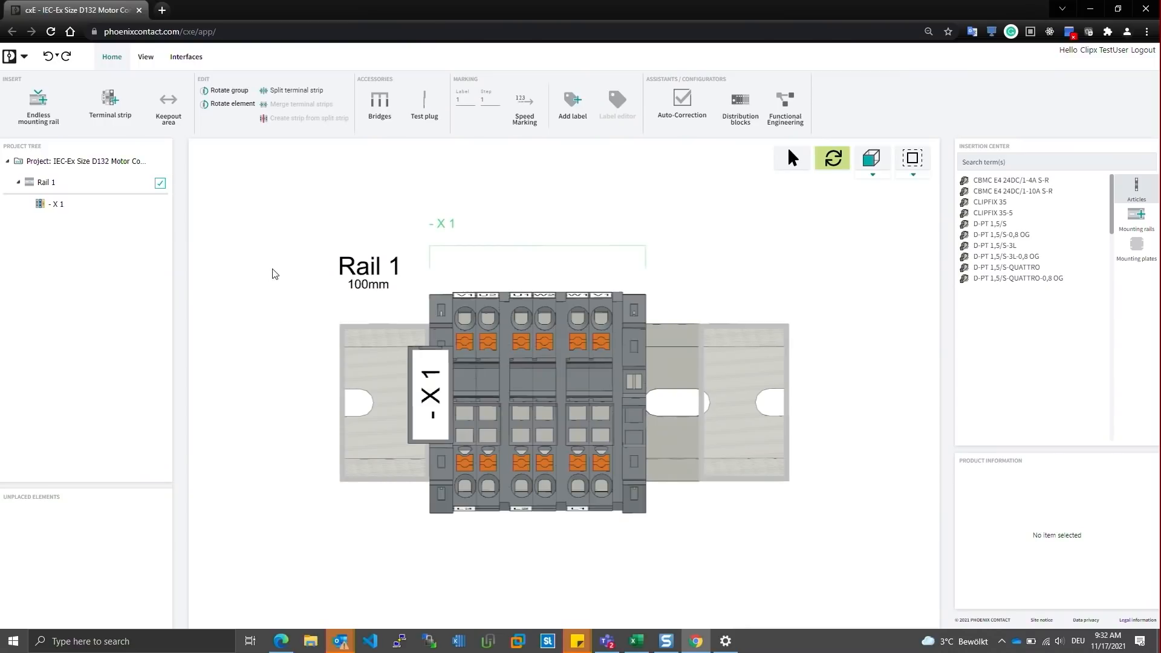
mouse_move(274, 251)
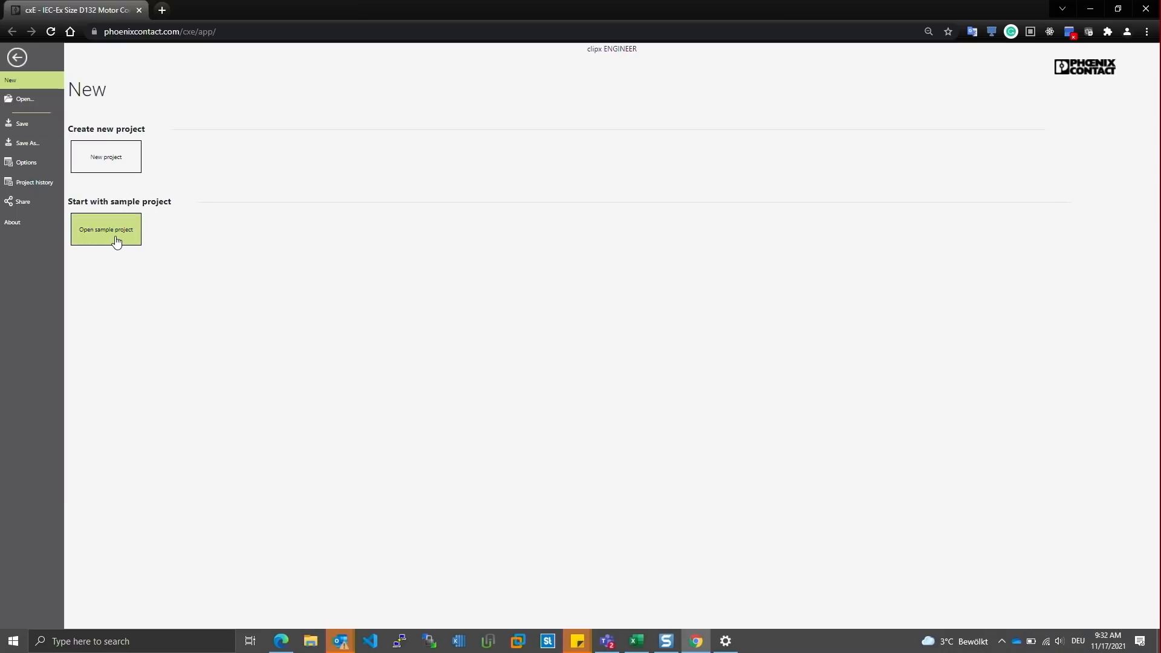
Step: Open the 24V DC 20A X1 Distribution sample project as a new project
left_click(105, 228)
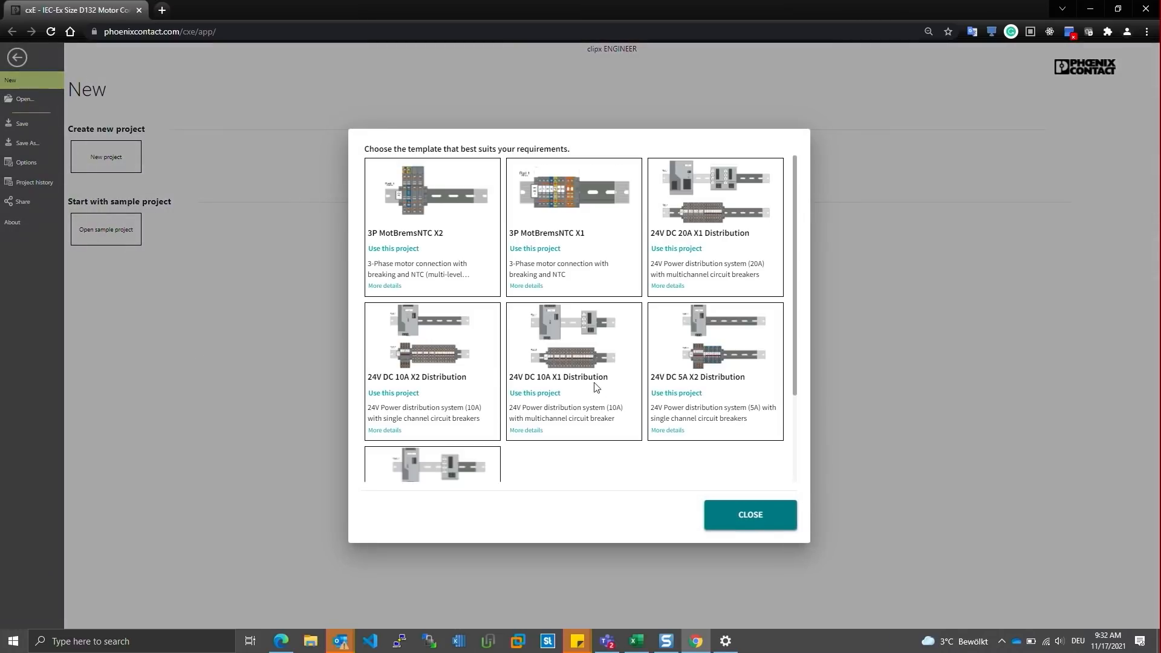
mouse_move(690, 282)
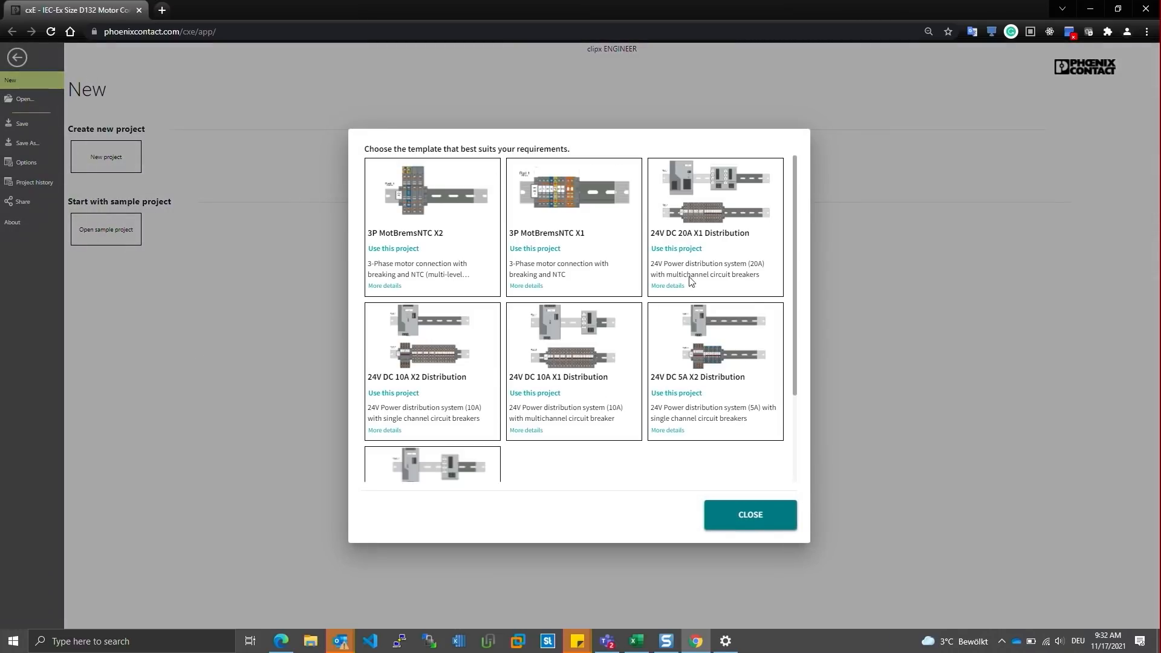
mouse_move(695, 281)
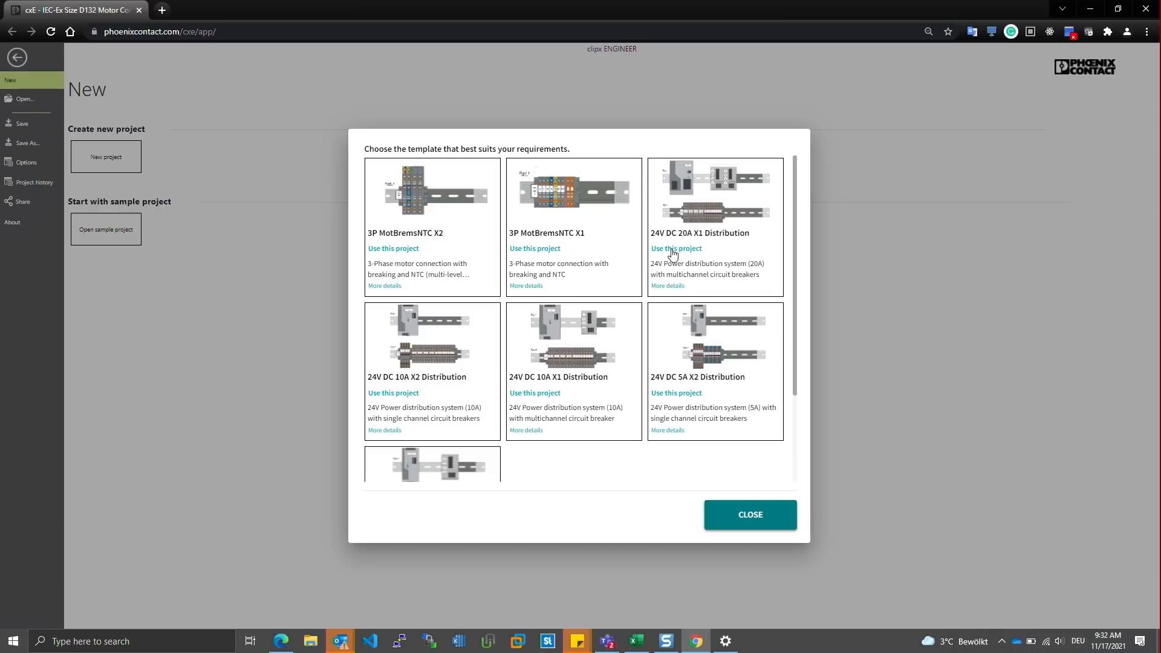
mouse_move(672, 254)
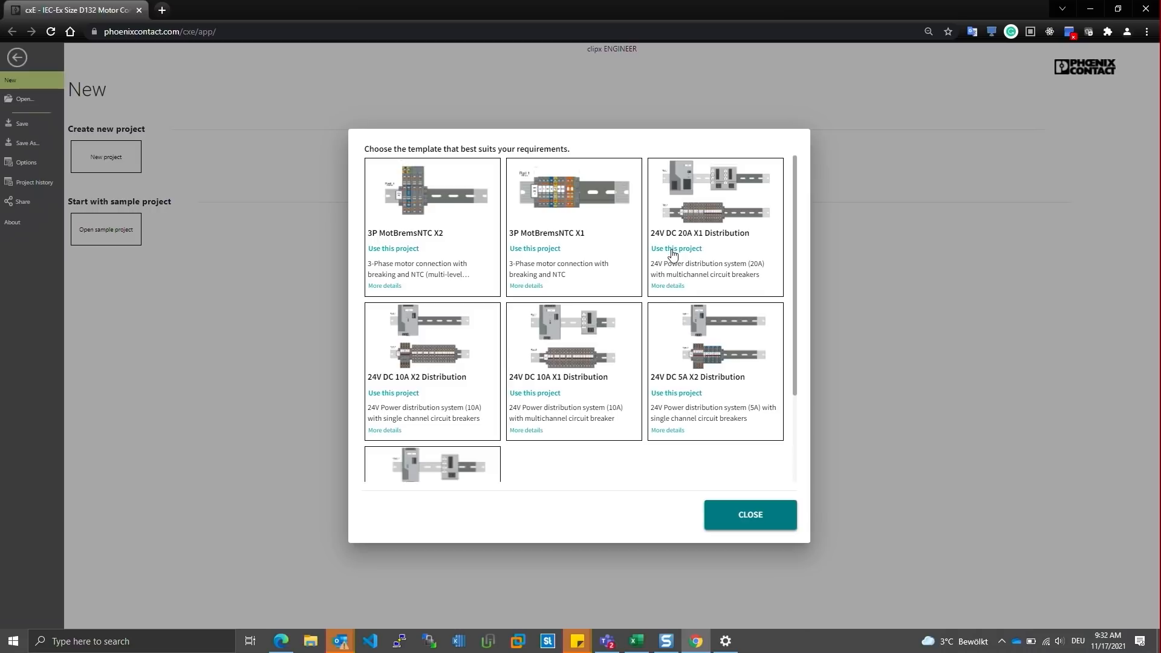
left_click(676, 248)
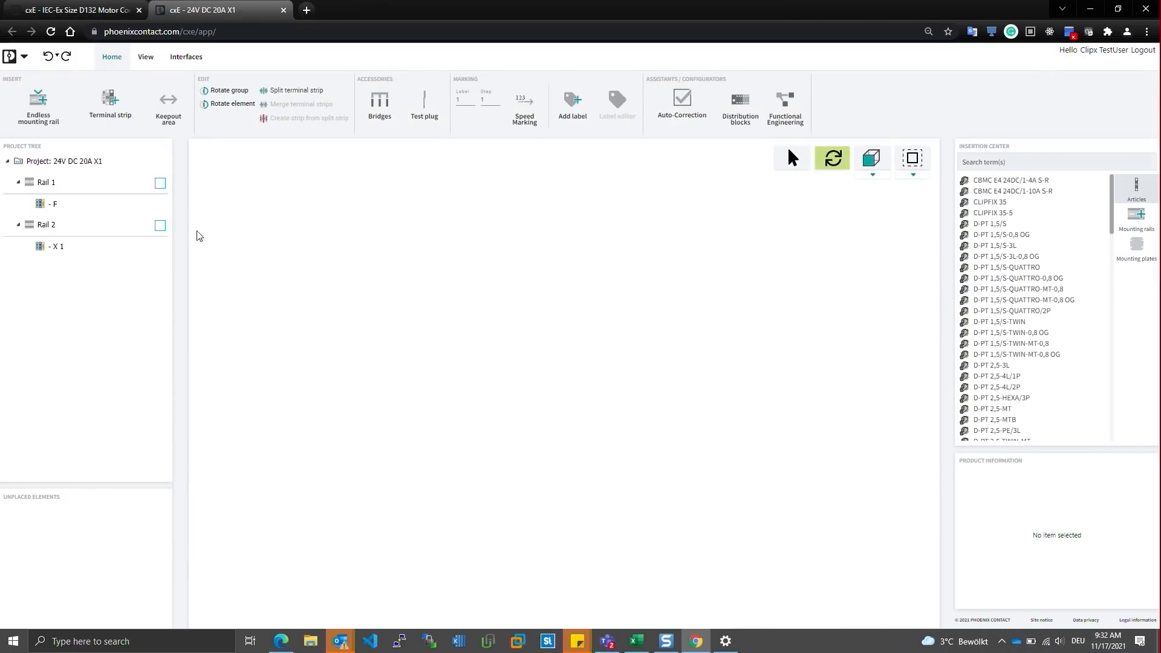
Step: Create a blank project, New project 1, from the File menu
left_click(45, 225)
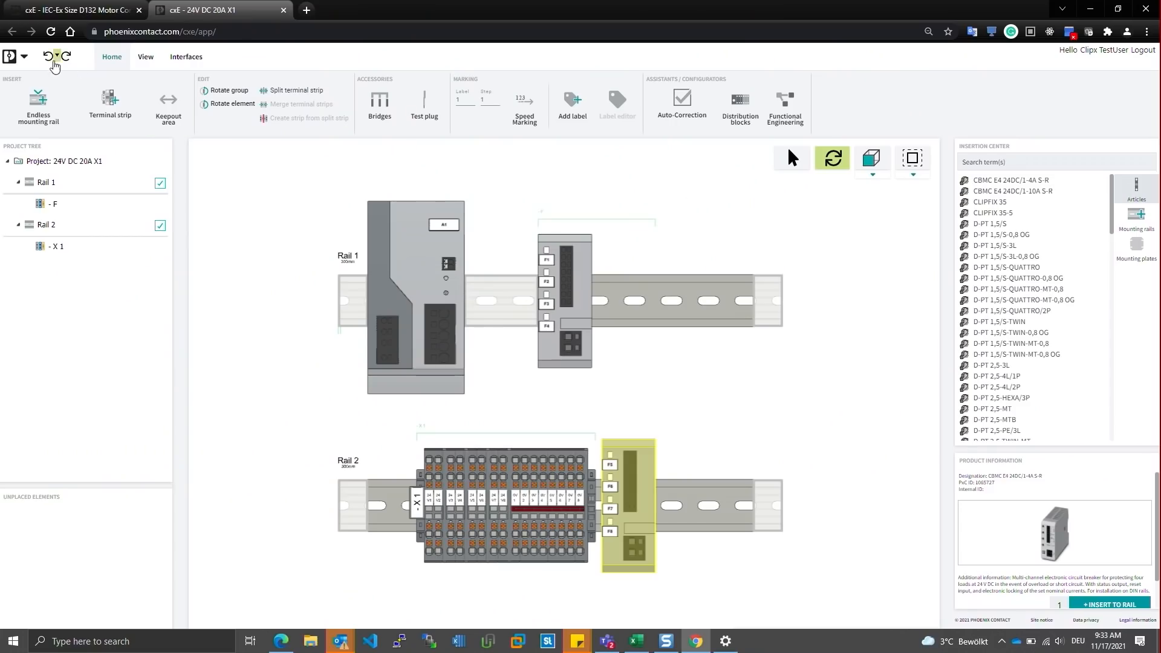
left_click(10, 57)
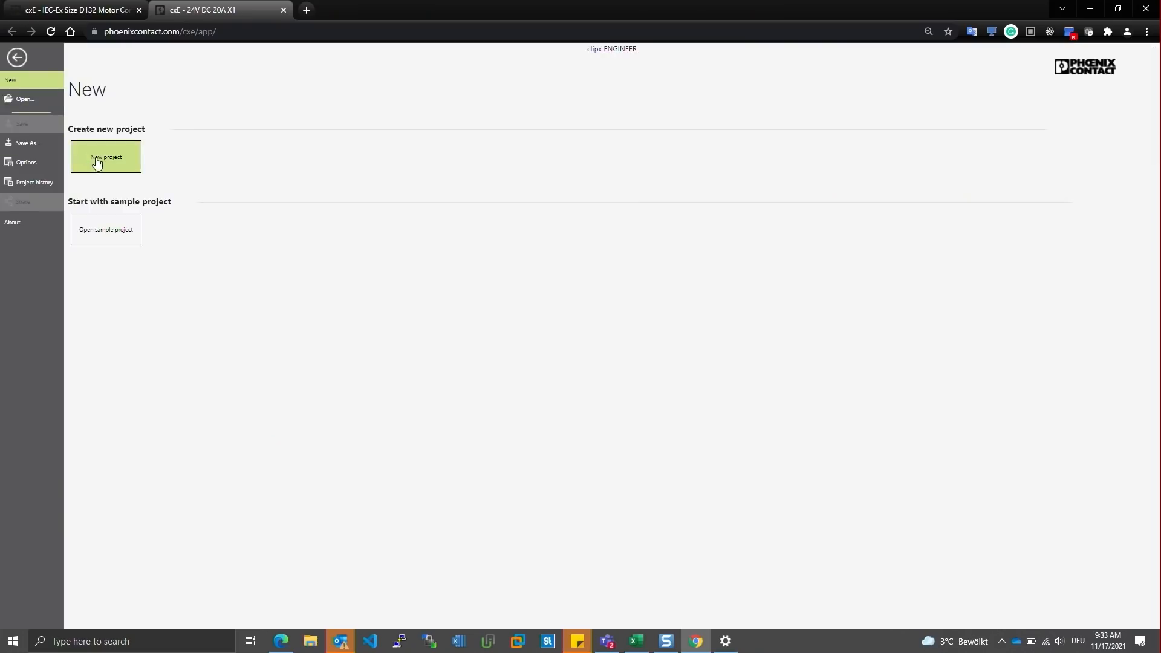
left_click(105, 156)
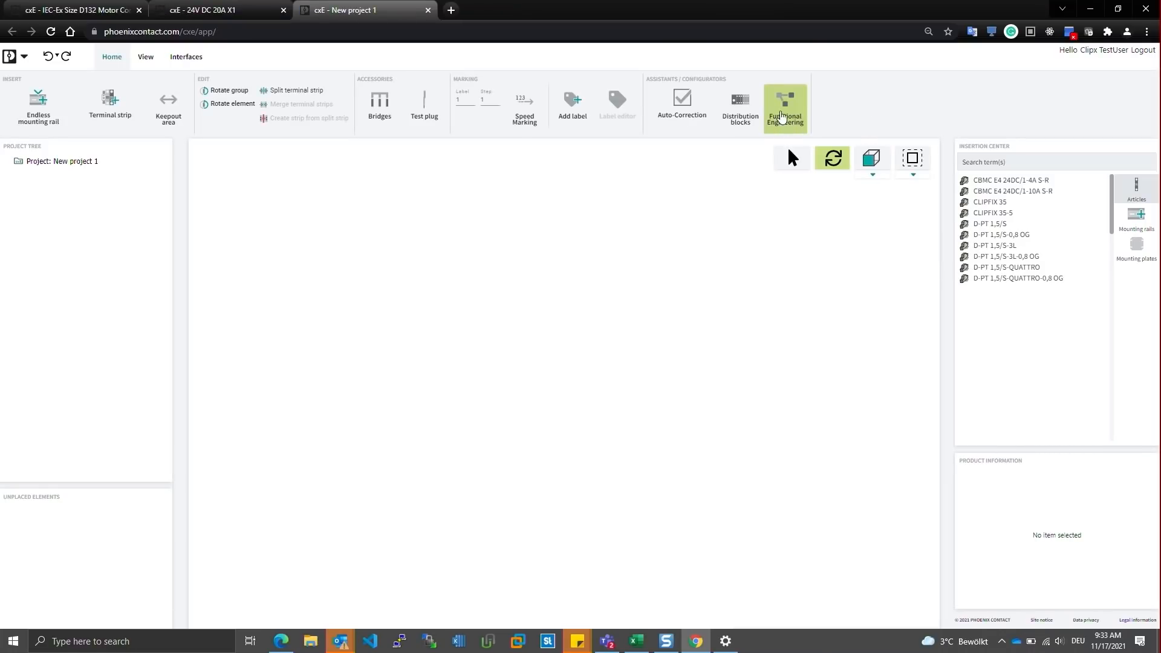
Step: Open the 24 V POWER SUPPLY SYSTEM configurator from Functional Engineering and scroll through its form
left_click(784, 106)
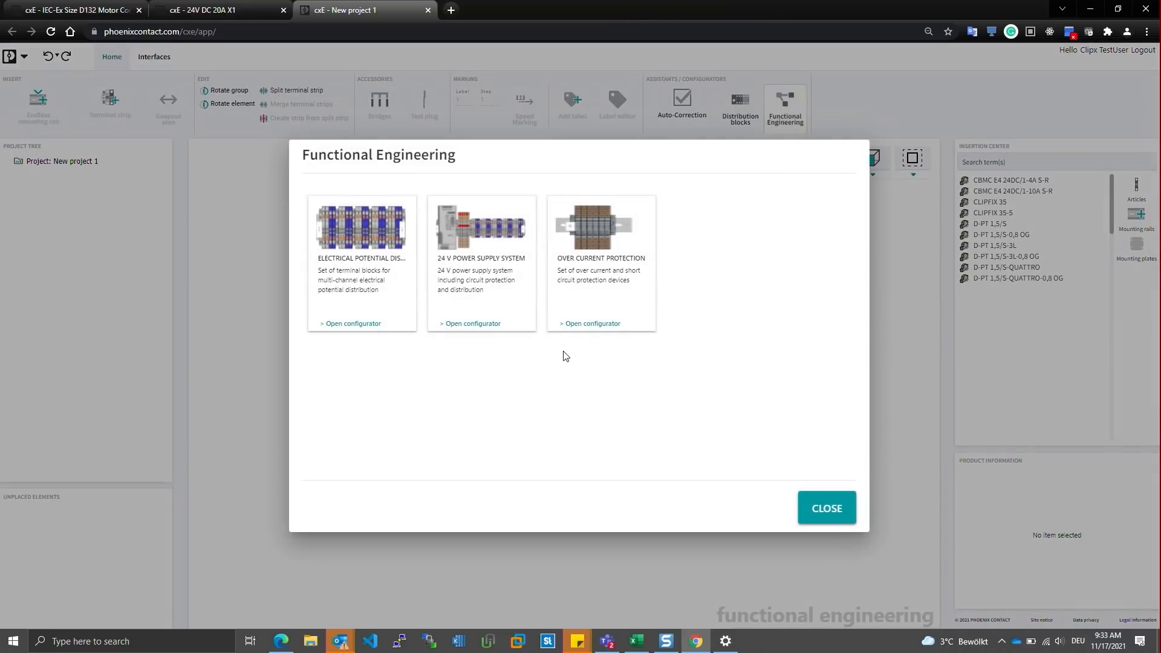
mouse_move(441, 262)
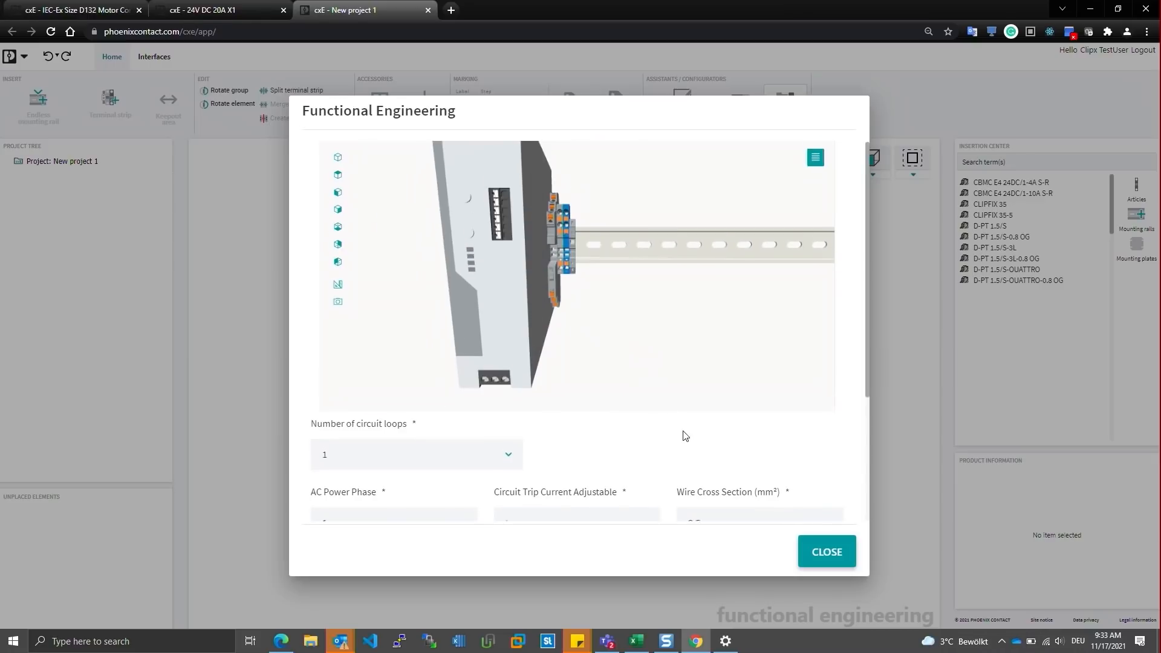
scroll("down", 3)
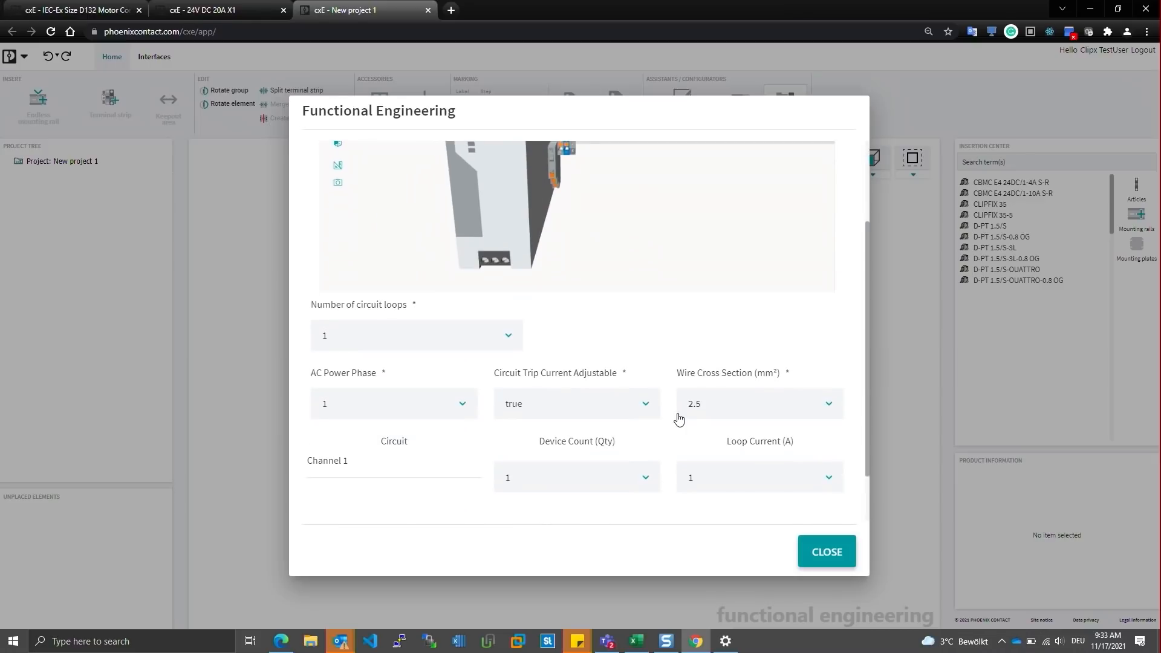
mouse_move(673, 420)
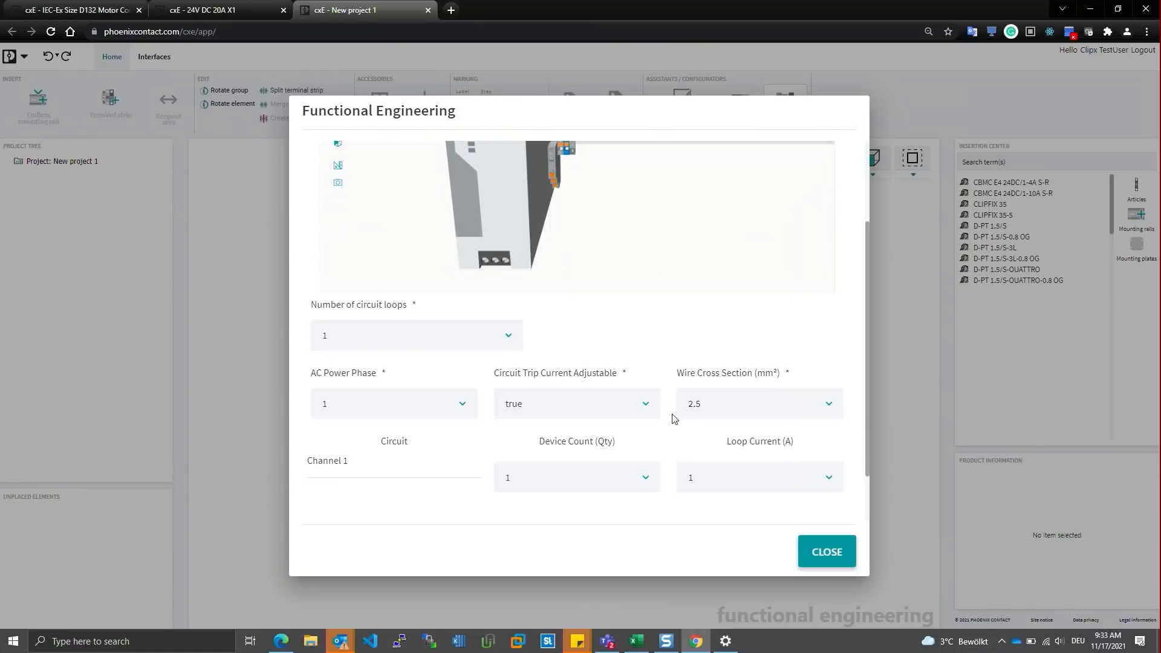
scroll("down", 3)
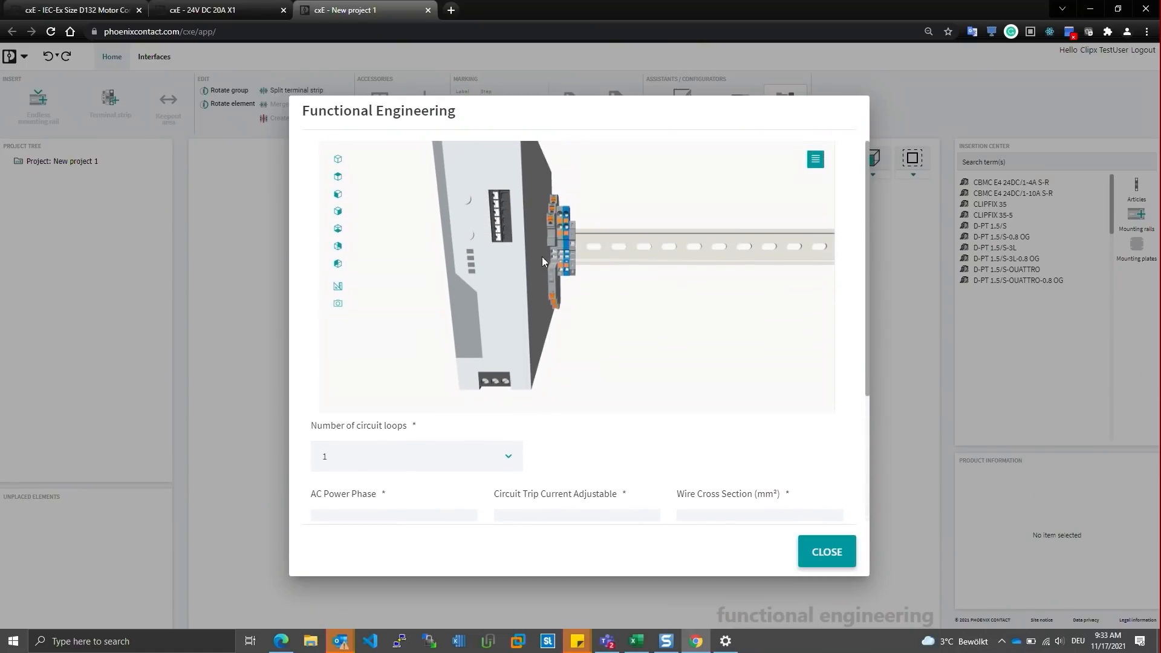
mouse_move(552, 466)
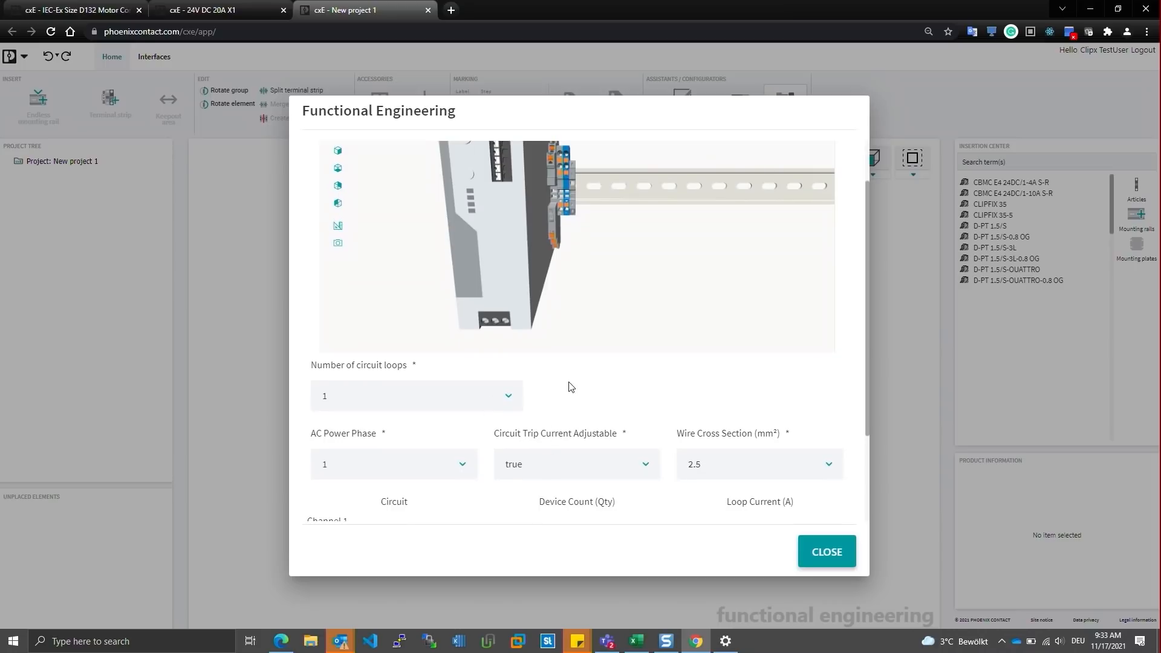
scroll("down", 3)
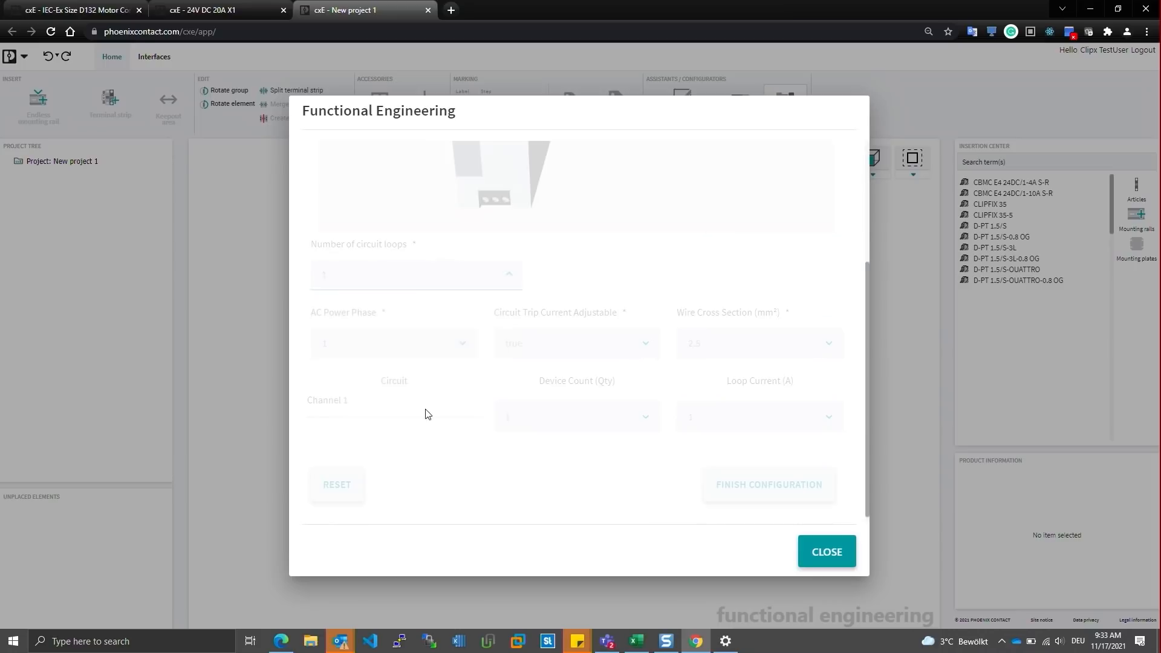
Step: Set 'Number of circuit loops' to 3 and finish the configuration
left_click(416, 274)
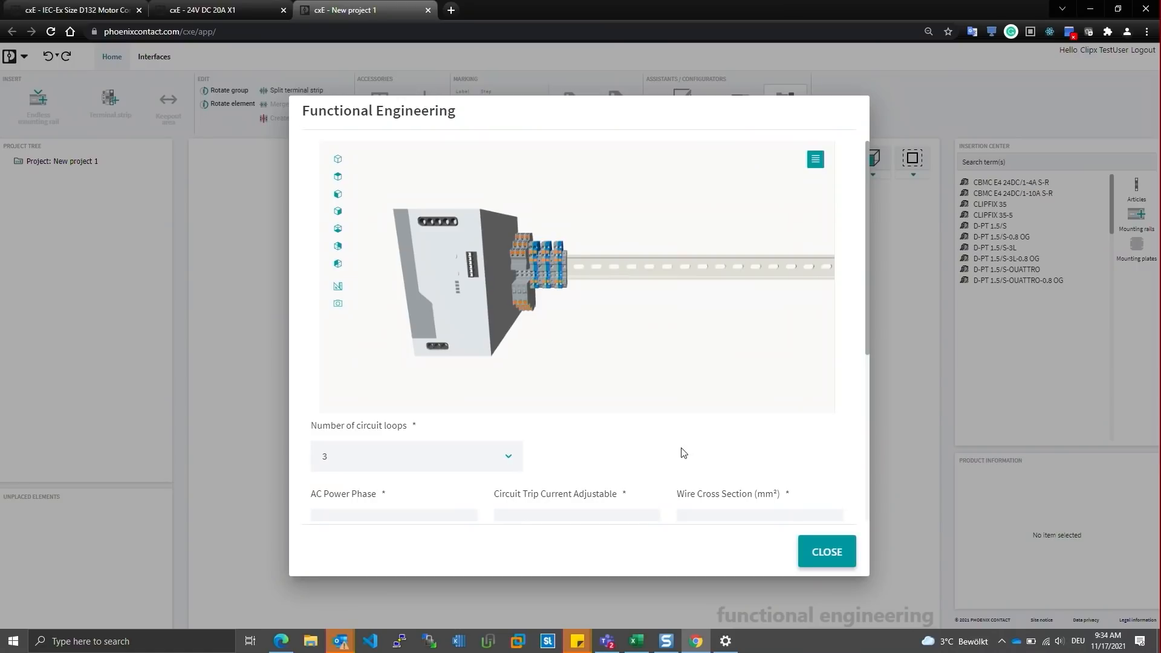
scroll("down", 3)
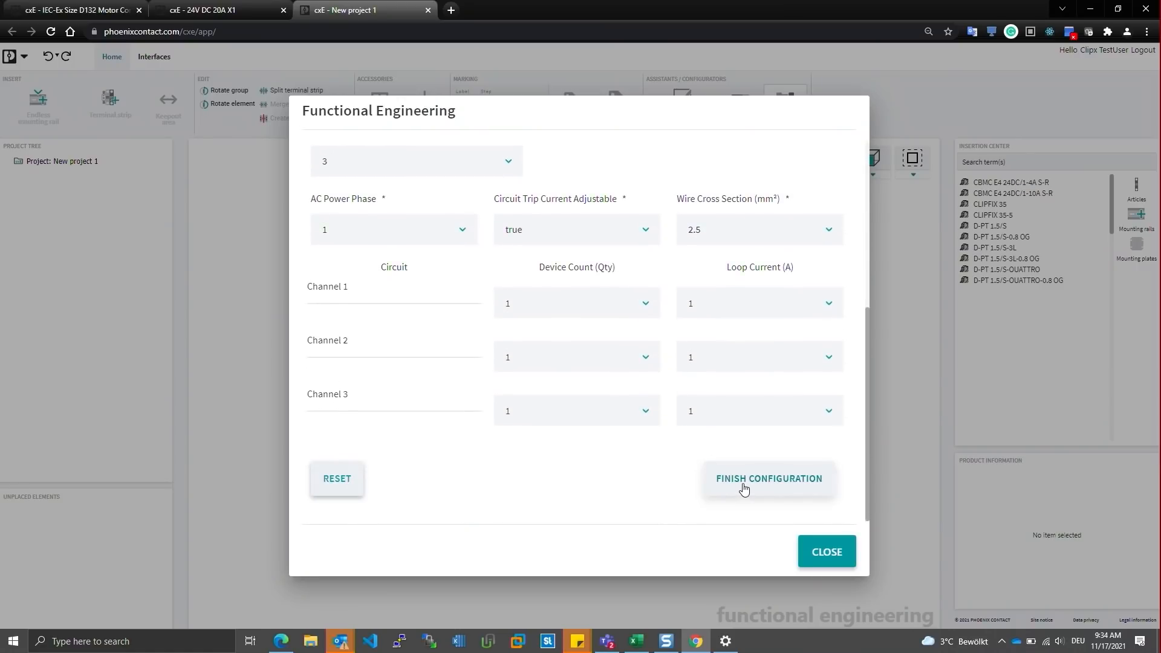
left_click(769, 478)
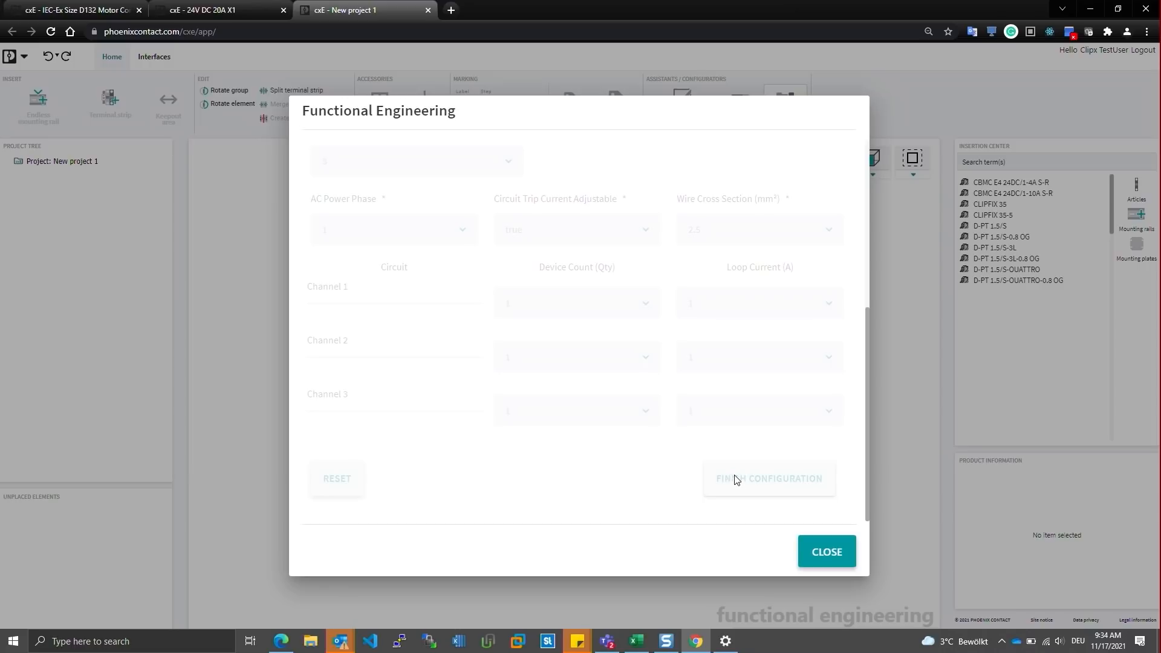
Step: Review the summary for Solution ID MD4EQ and add it to New project 1
left_click(768, 478)
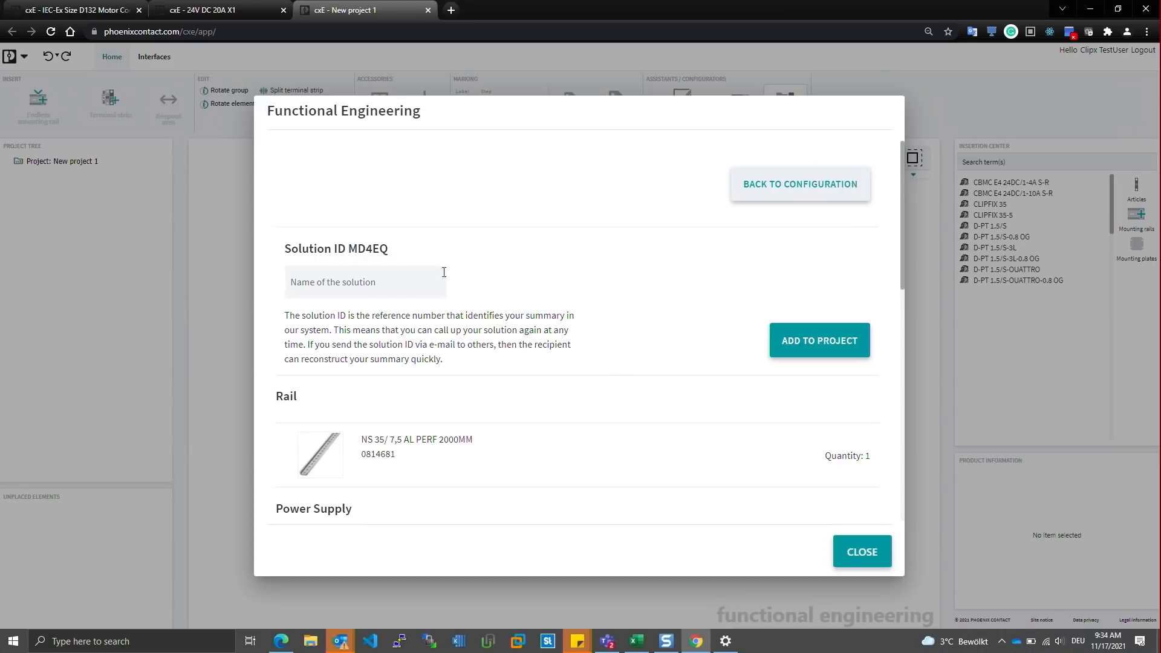
mouse_move(676, 342)
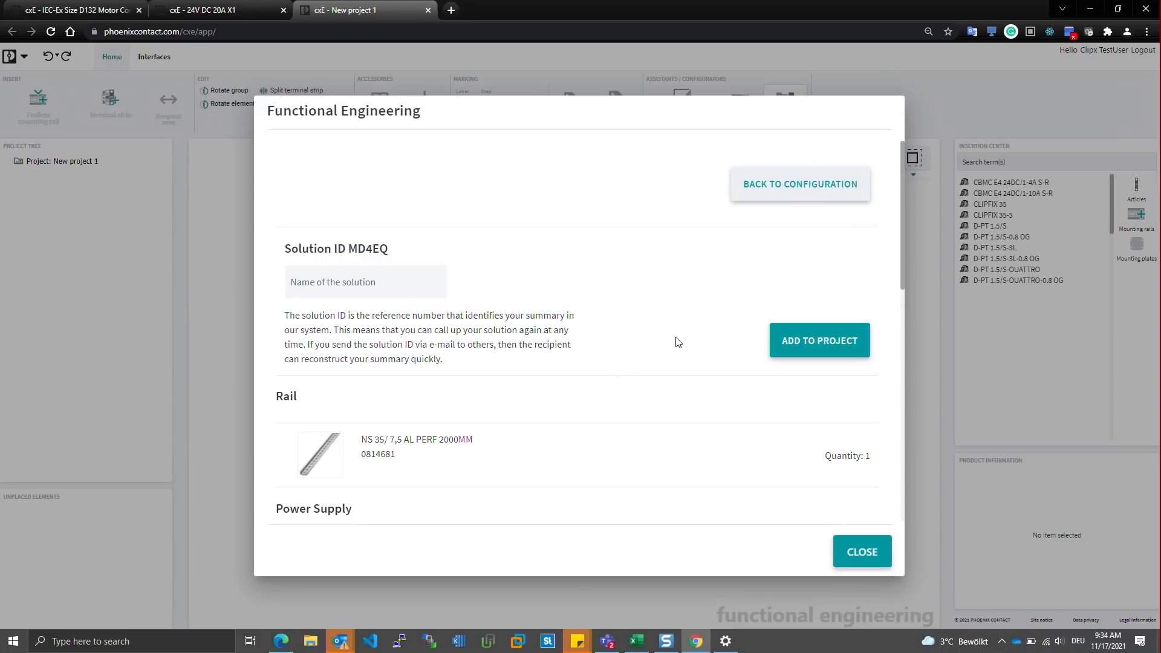
scroll("down", 3)
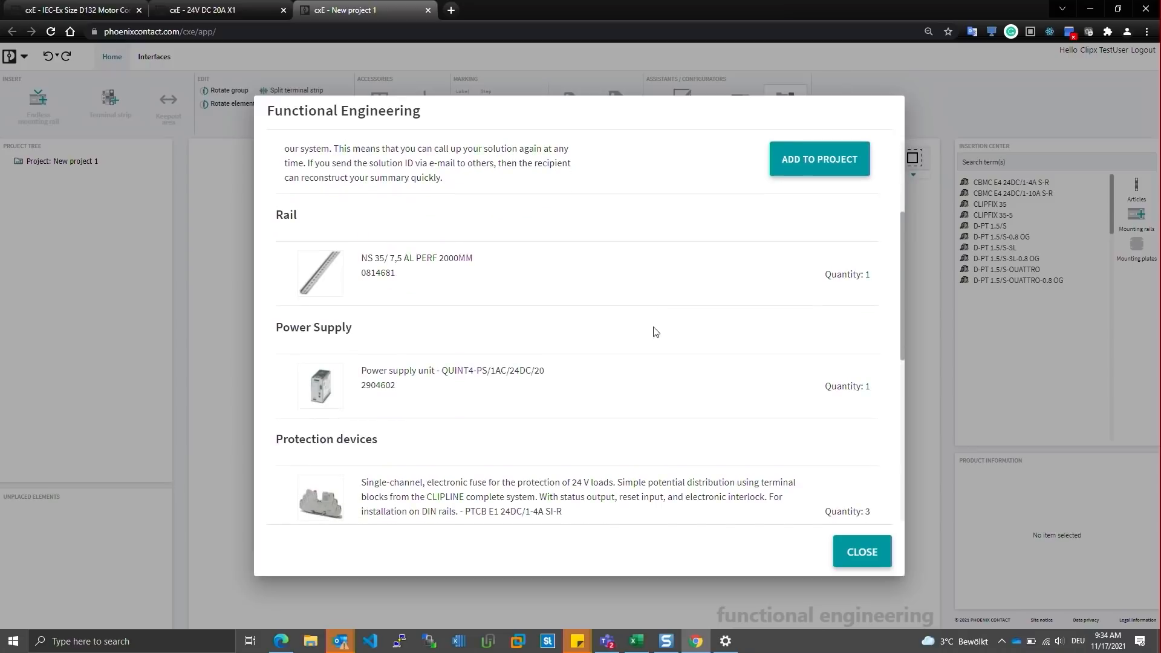
scroll("down", 3)
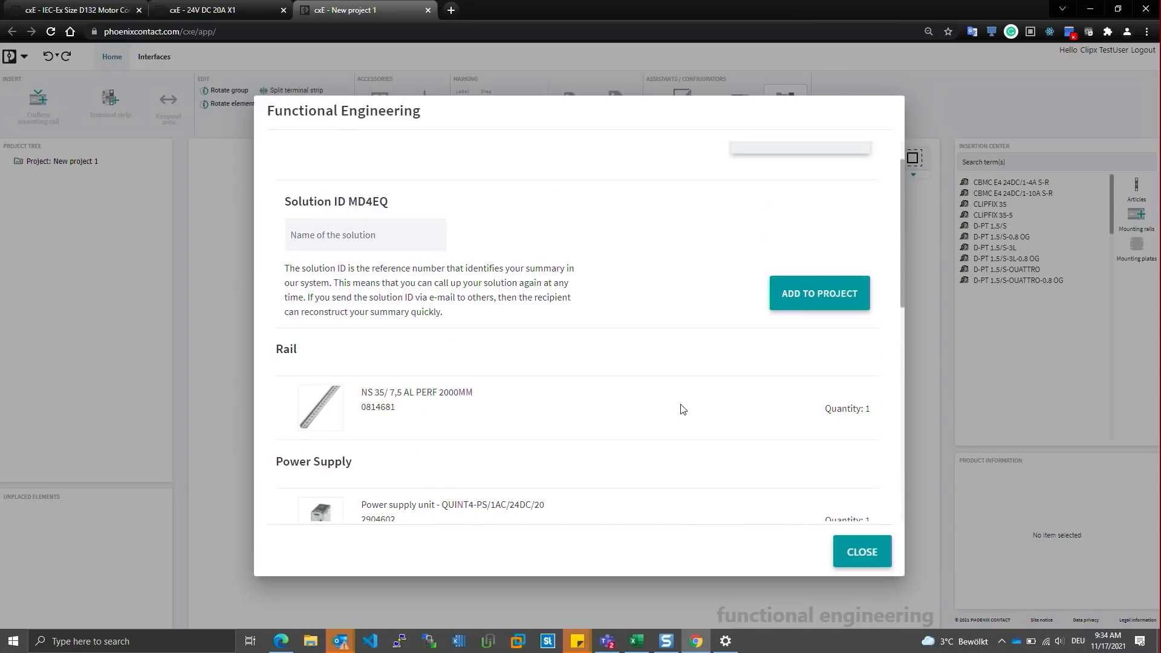
left_click(861, 552)
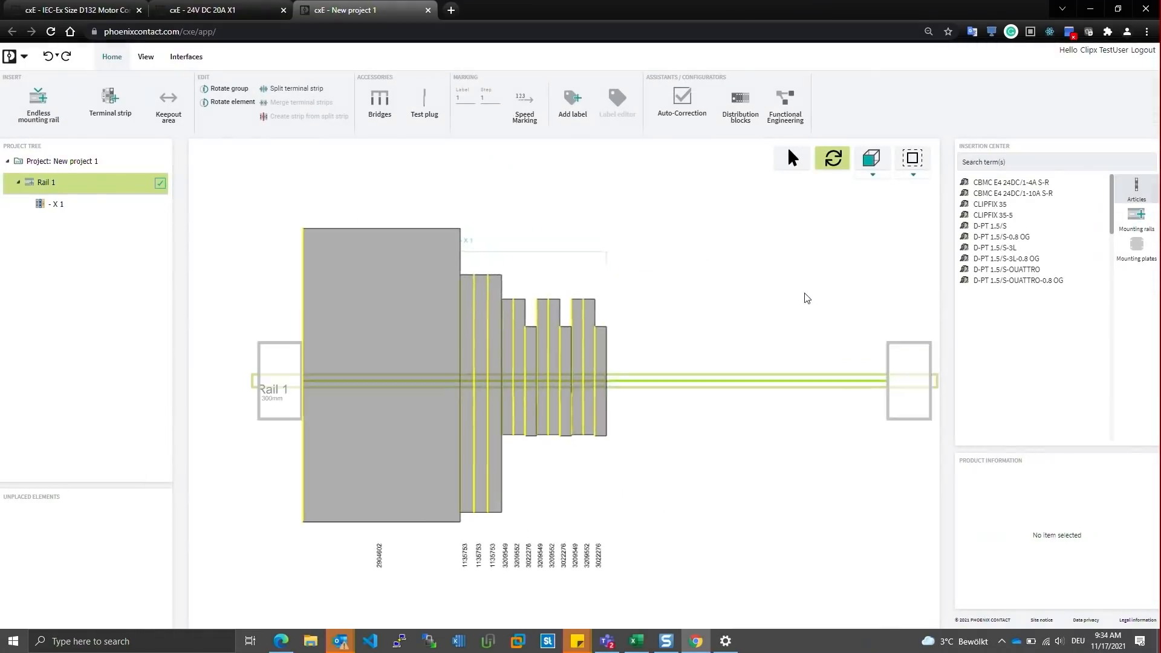